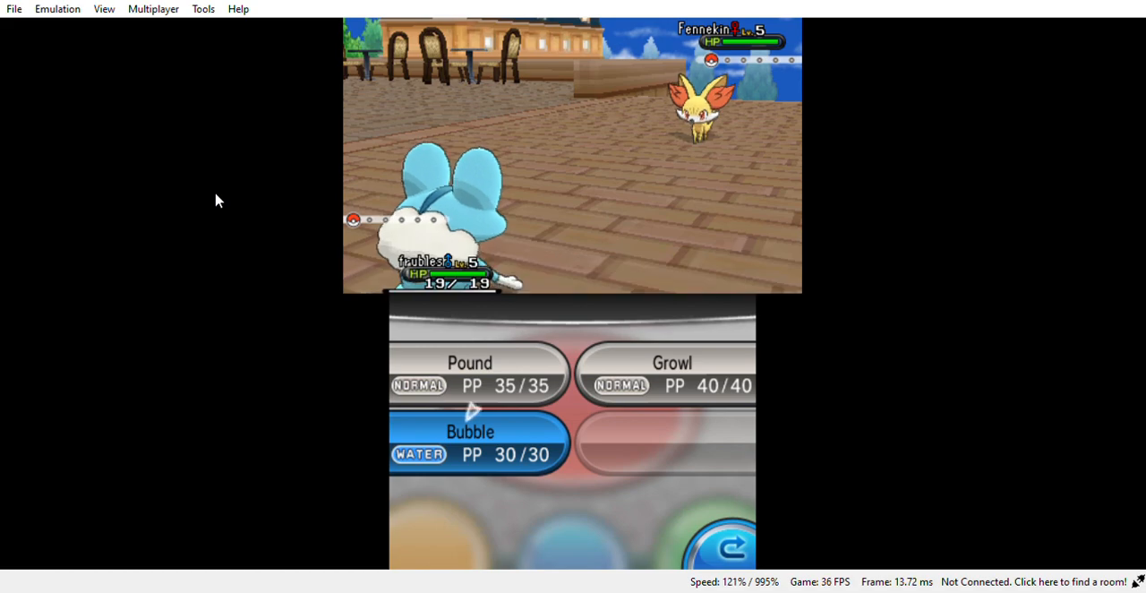
# Attack the wild Fennekin with Froakie's Bubble, leaving it at 29 of 30 PP.
pyautogui.click(469, 445)
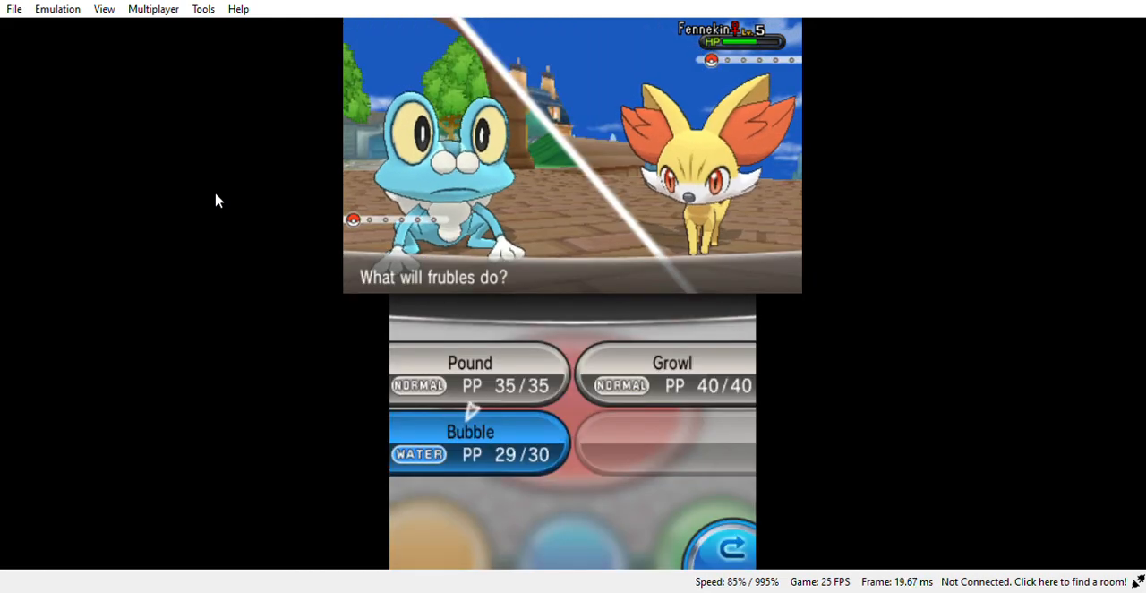
pyautogui.click(470, 441)
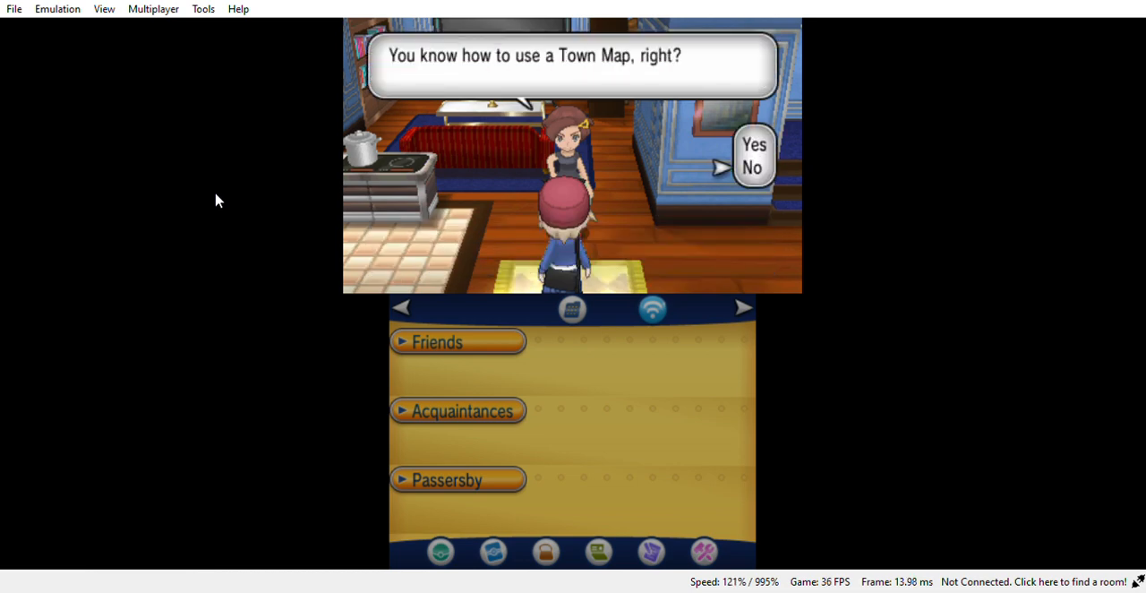
pyautogui.click(754, 143)
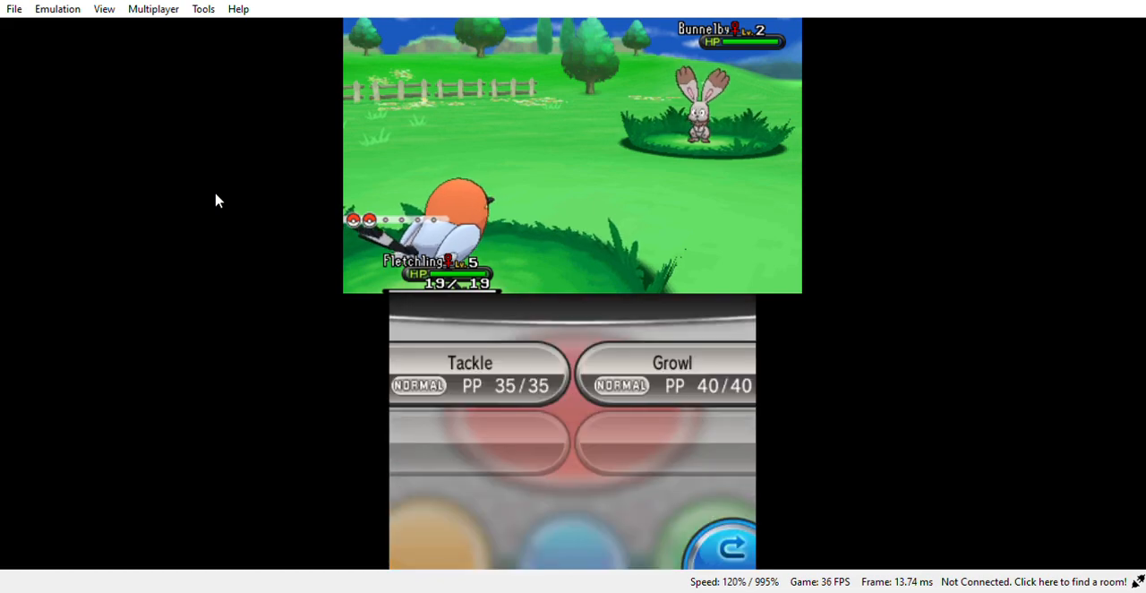
# Back out of the move list, reach the bag and its Poké Balls pocket against Bunnelby.
pyautogui.click(469, 372)
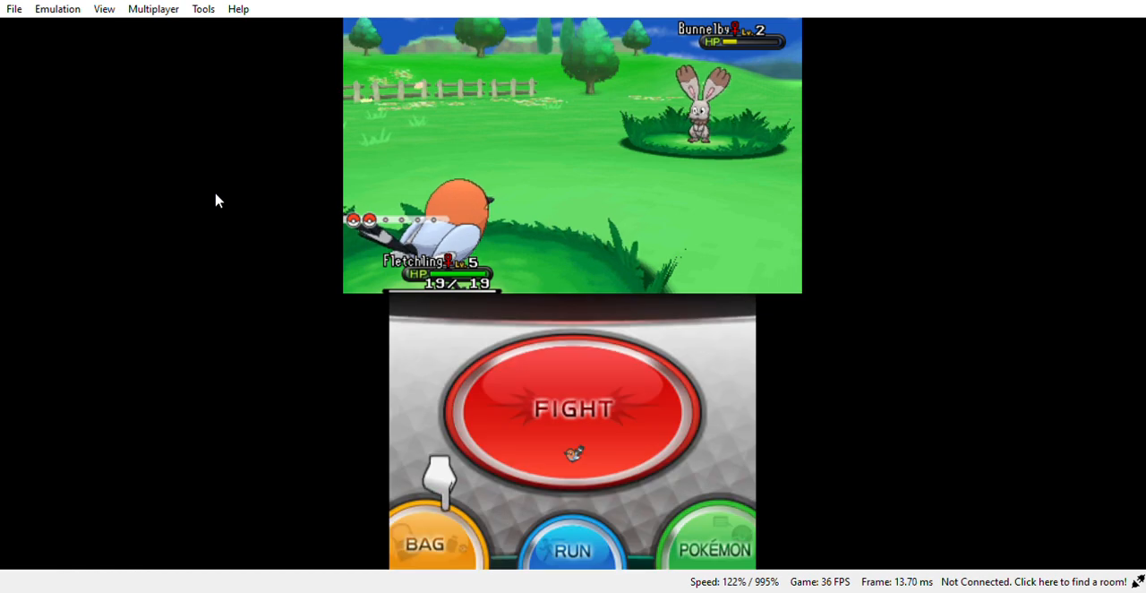
pyautogui.click(437, 537)
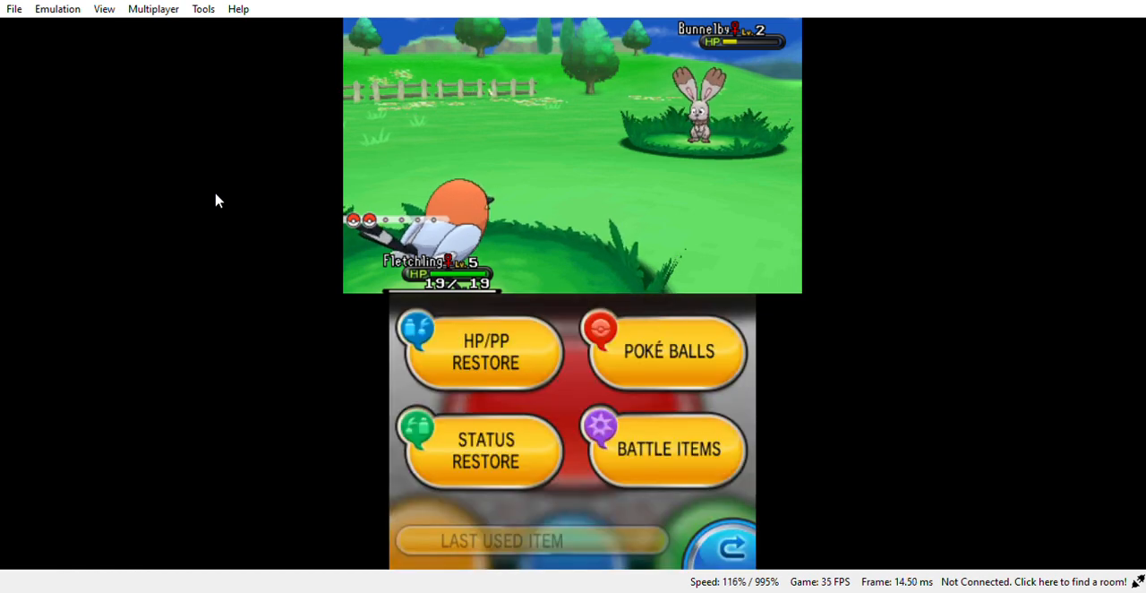
pyautogui.click(666, 351)
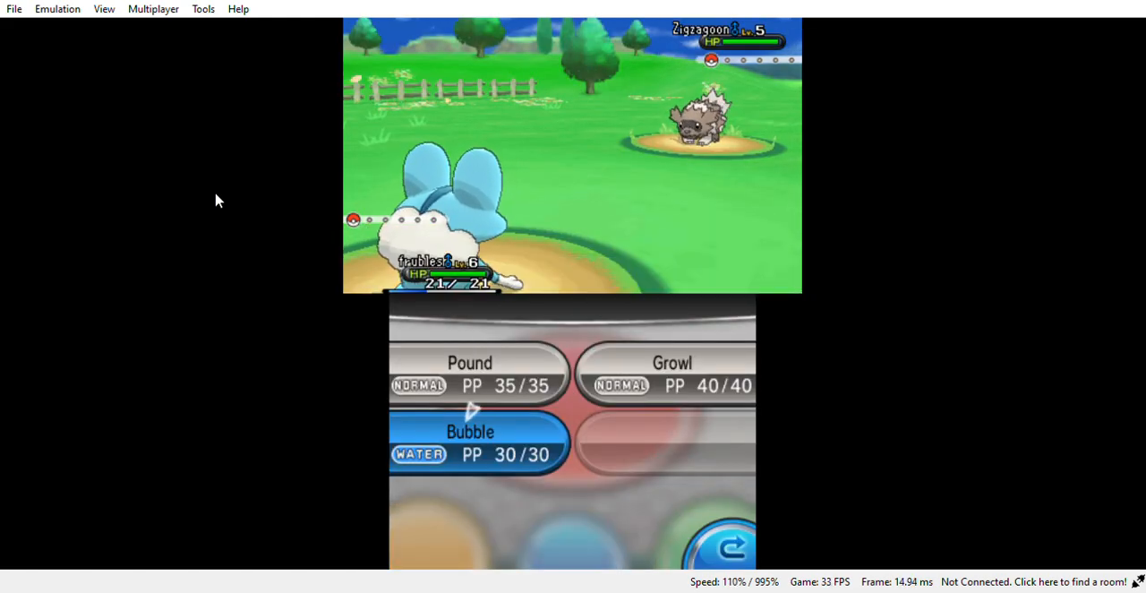
# Hit the wild Zigzagoon with Bubble, then fight again with Pound.
pyautogui.click(469, 444)
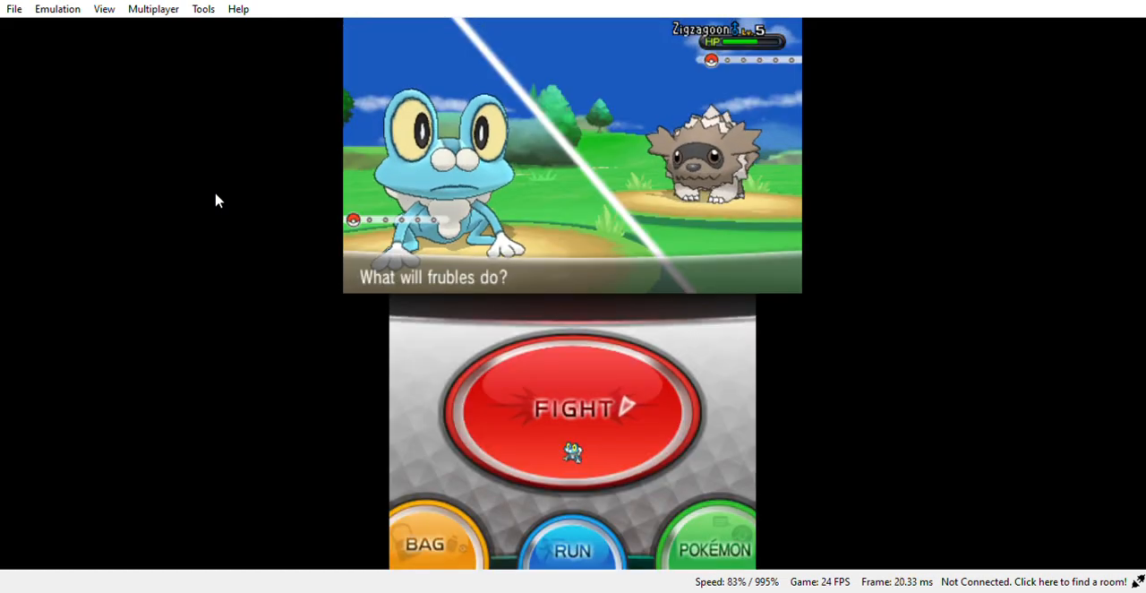
pyautogui.click(574, 408)
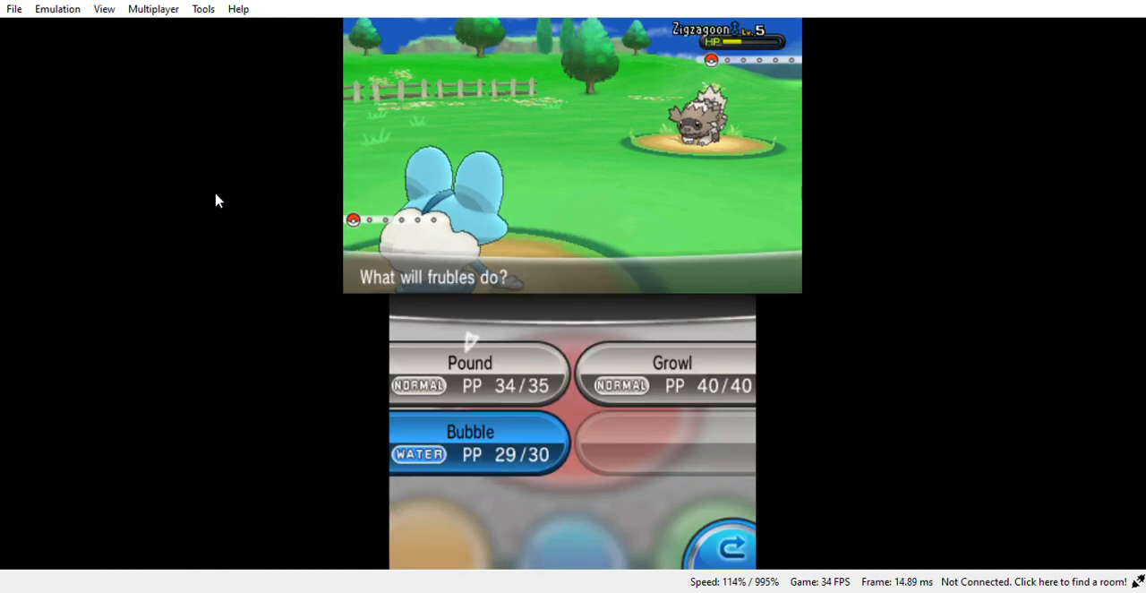
pyautogui.click(469, 444)
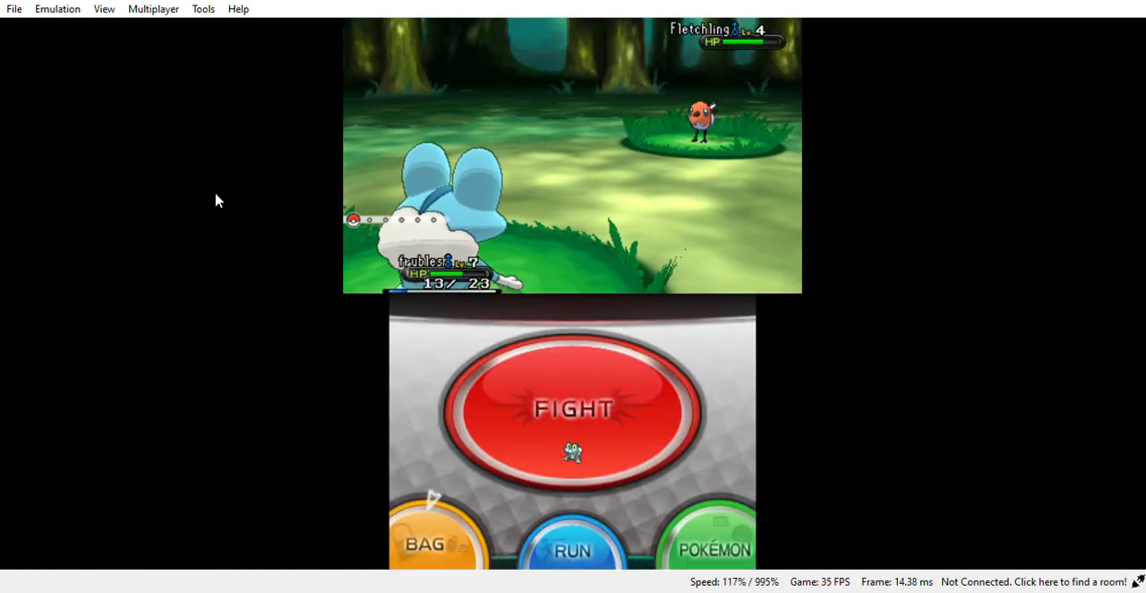
# Bring up the bag's item categories during the wild Fletchling battle.
pyautogui.click(426, 544)
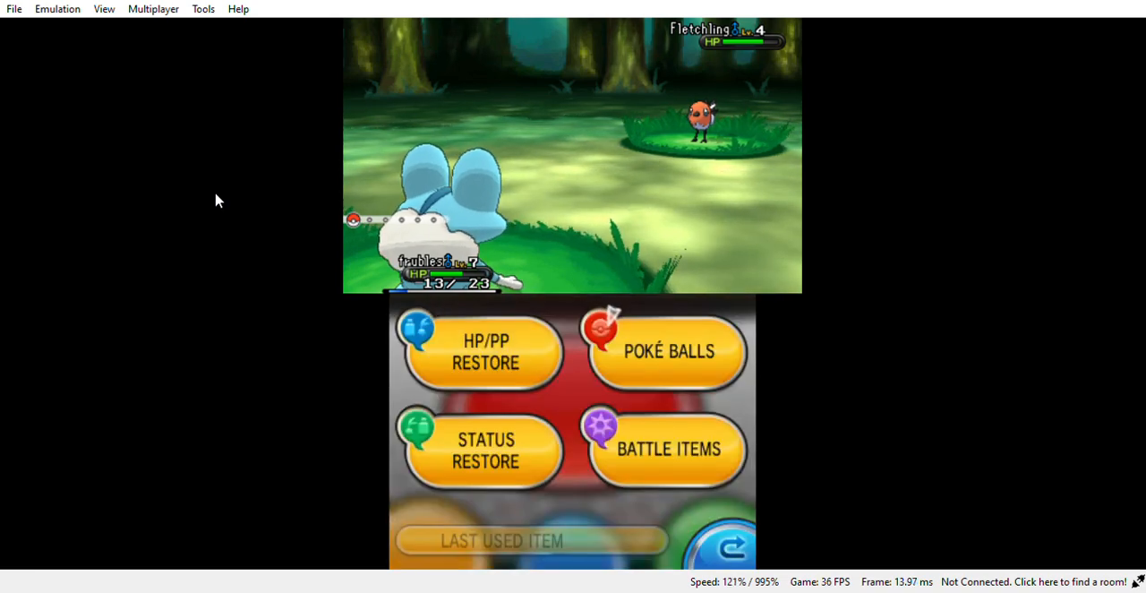